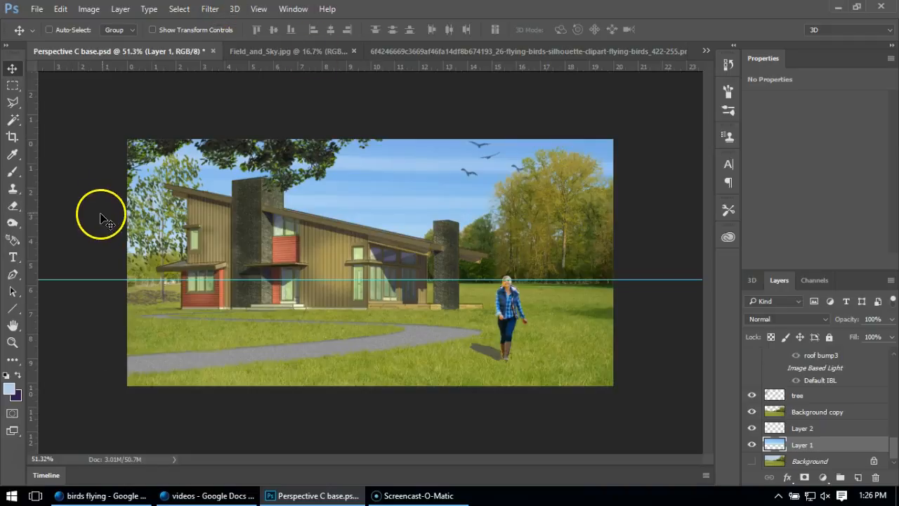
mouse_move(425, 249)
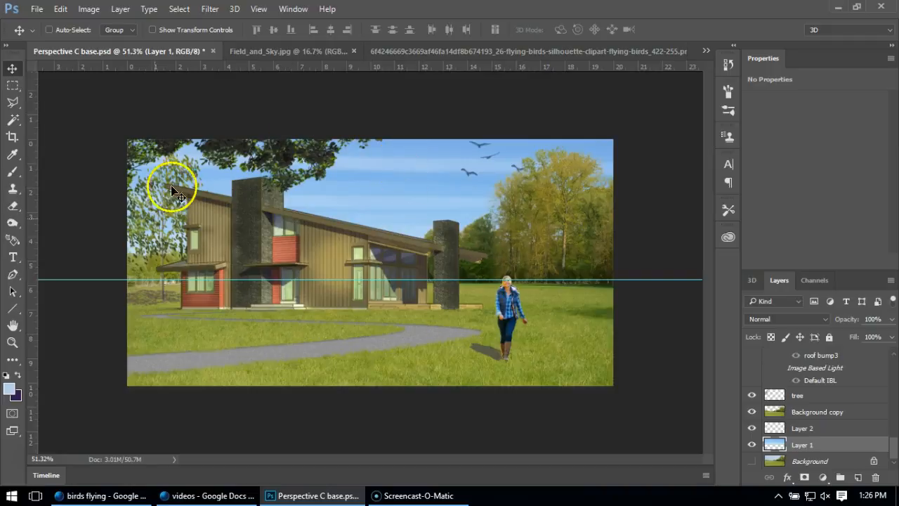
mouse_move(274, 334)
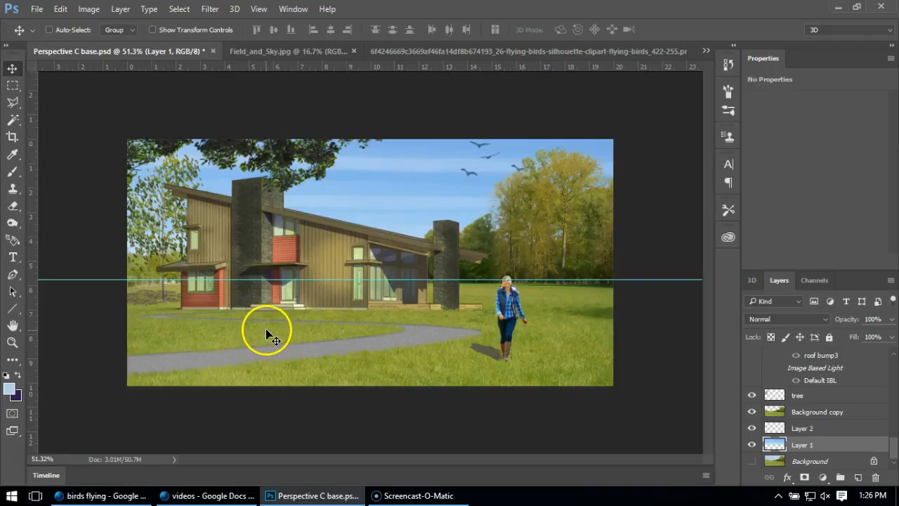
mouse_move(565, 352)
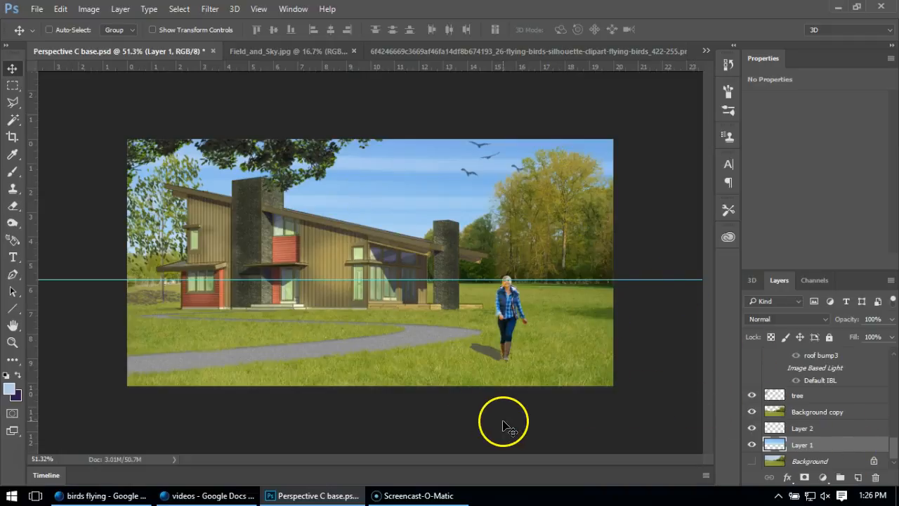
mouse_move(505, 414)
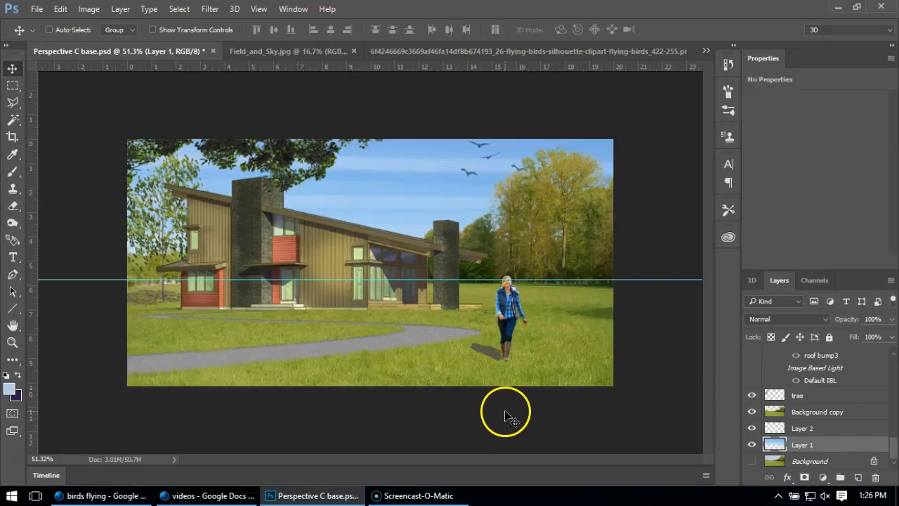
mouse_move(477, 422)
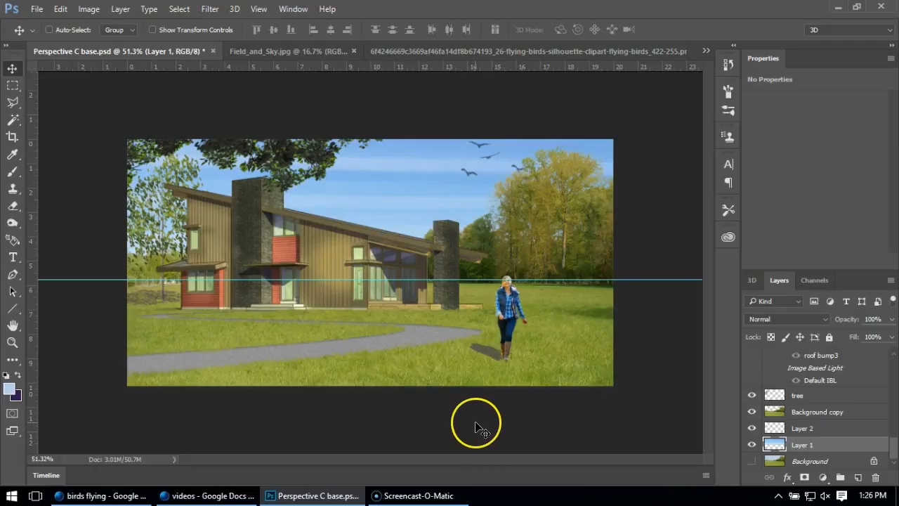
mouse_move(284, 203)
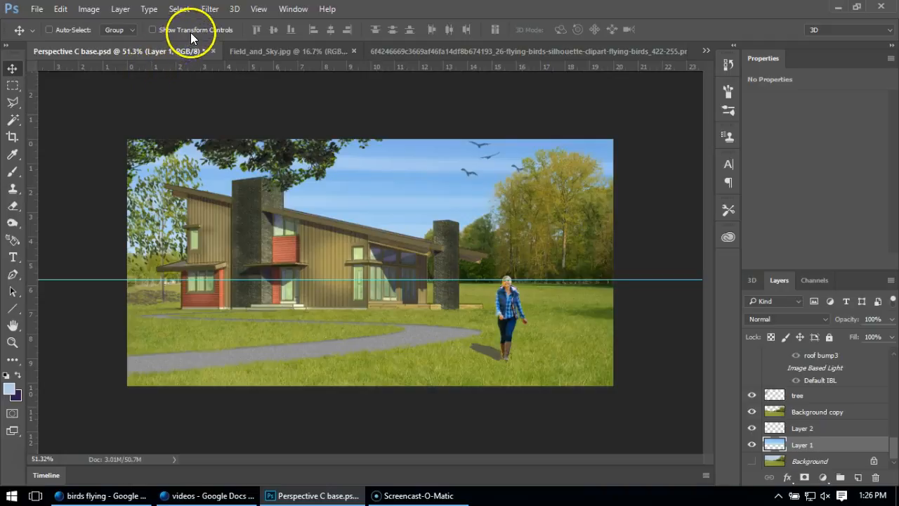
- Flatten the house composite into one Background layer, confirming the Flatten layers prompt
click(120, 8)
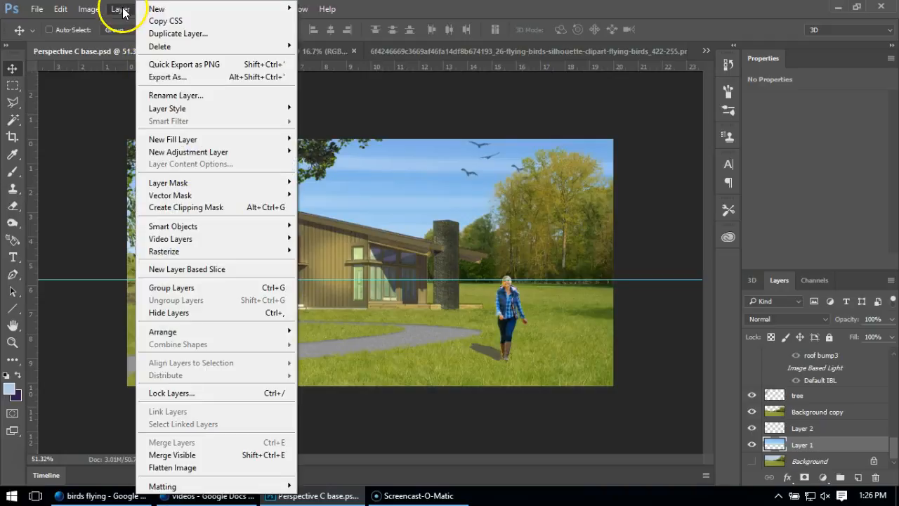
click(172, 467)
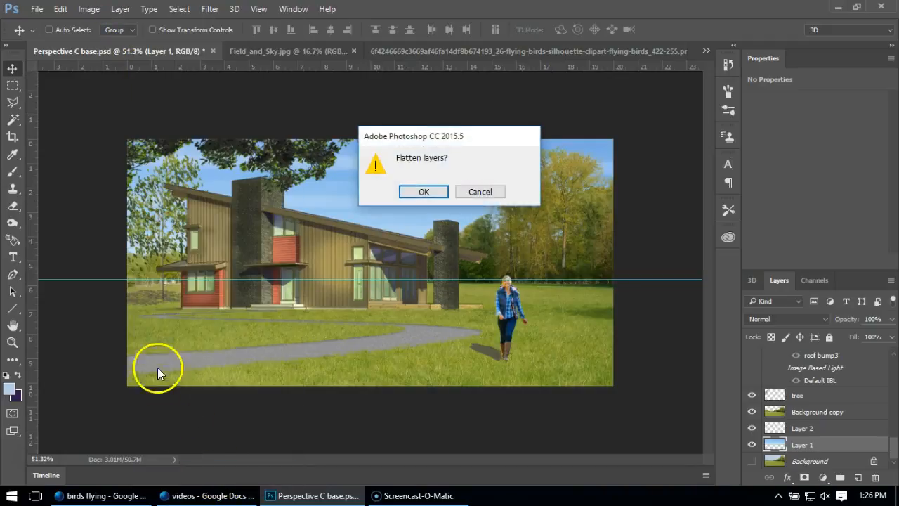
click(423, 191)
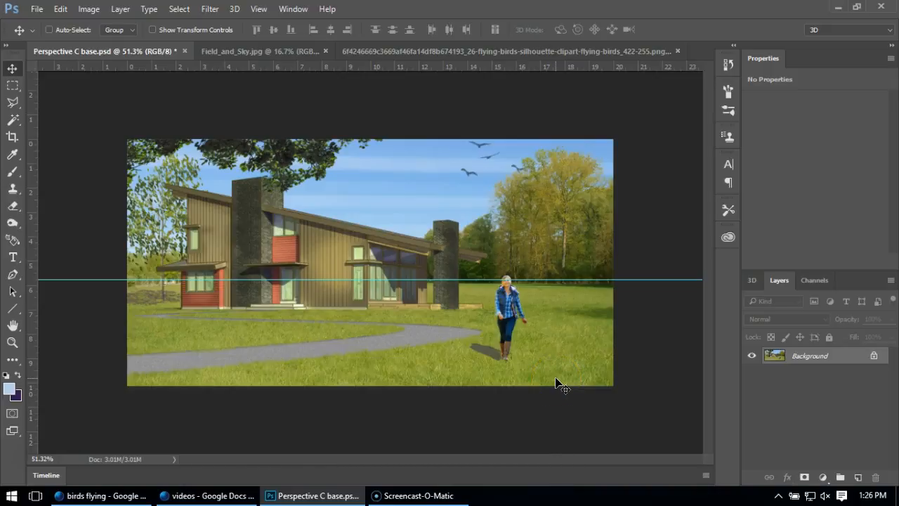
- Undo the flatten, select the top tree foreground layer, and stamp visible into Layer 3
key(ctrl+a)
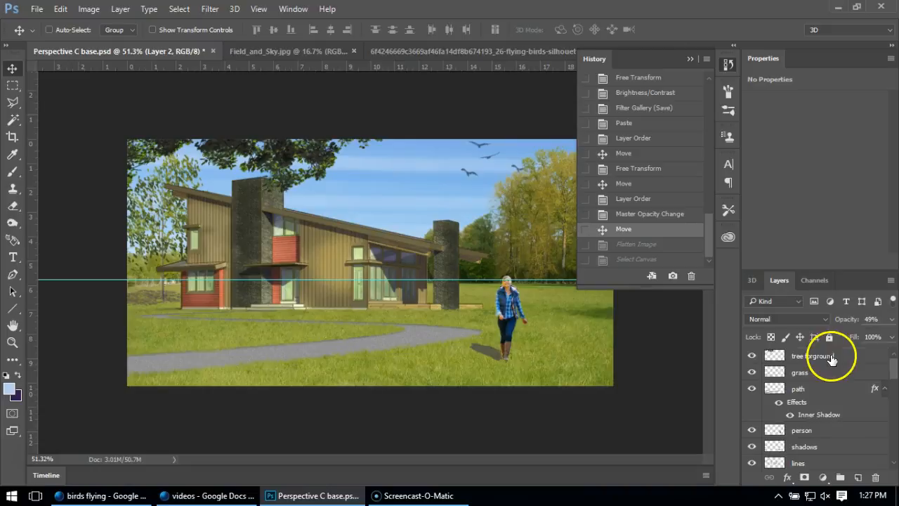
click(61, 9)
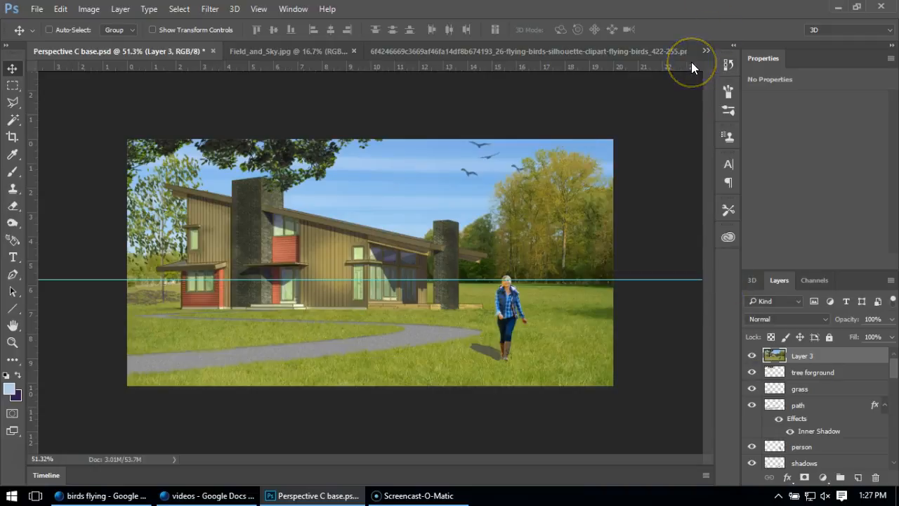
mouse_move(294, 8)
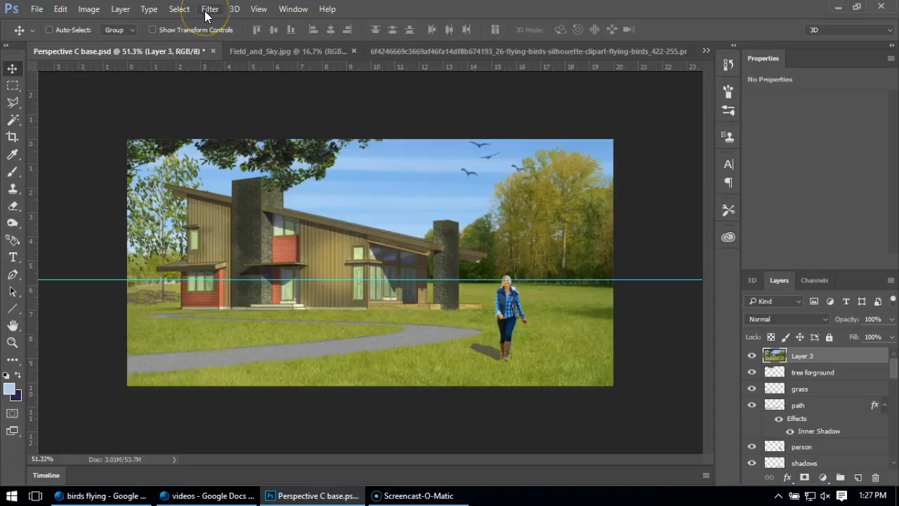
- Open the Render > Lens Flare dialog for the merged top layer
click(209, 10)
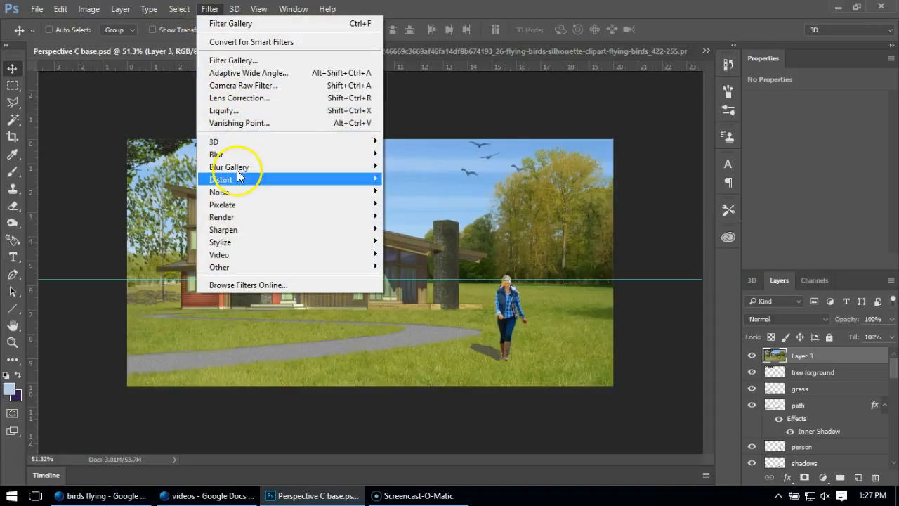
mouse_move(235, 216)
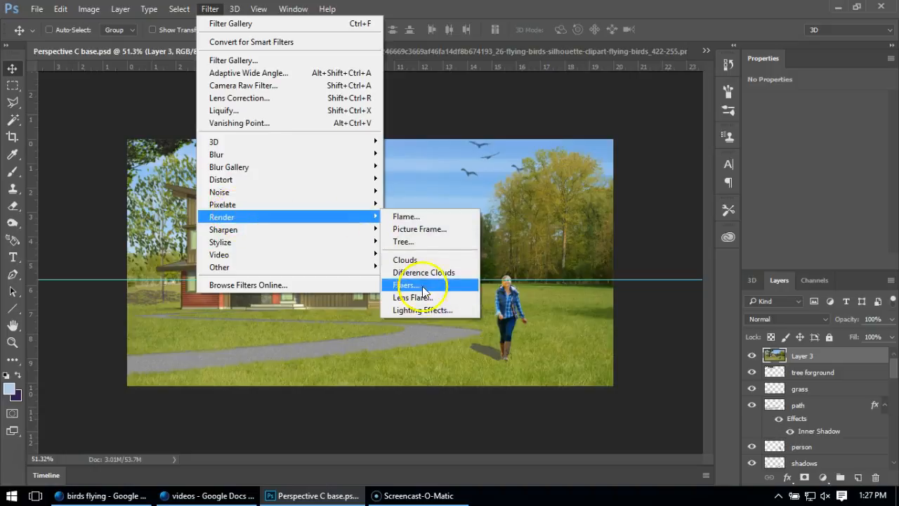
click(412, 297)
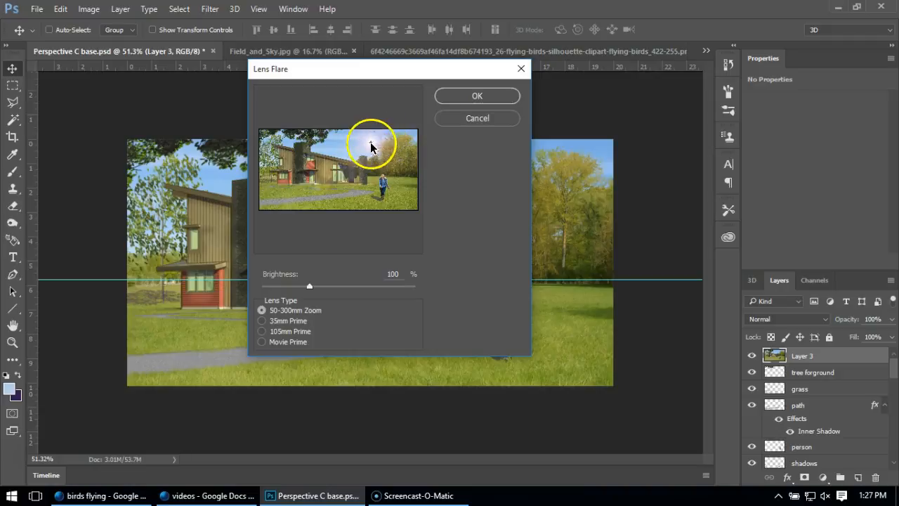
- Centre the lens flare on the house's large windows at 64% brightness and apply it
drag(372, 144, 358, 156)
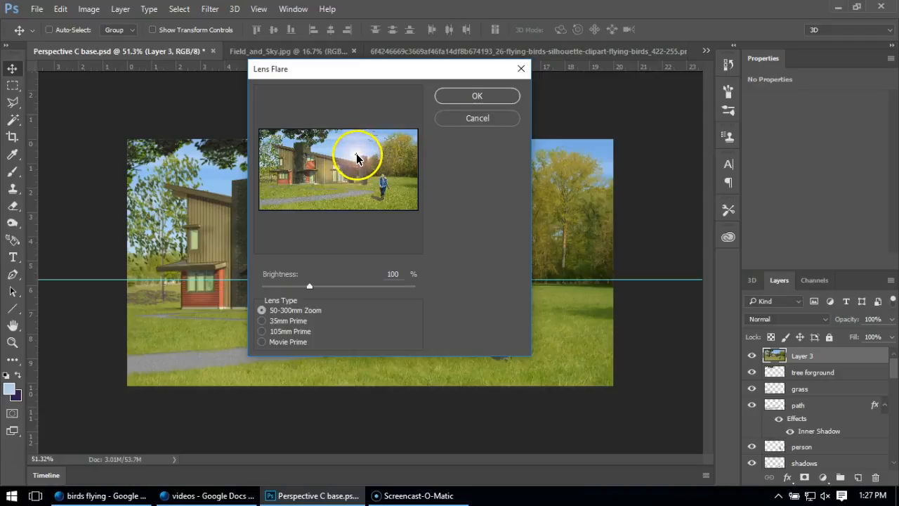
drag(357, 156, 337, 170)
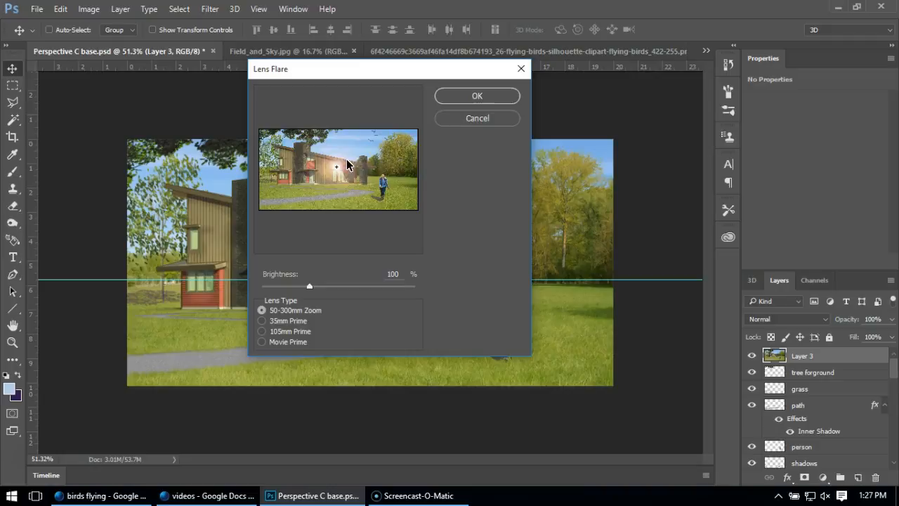
drag(309, 286, 330, 286)
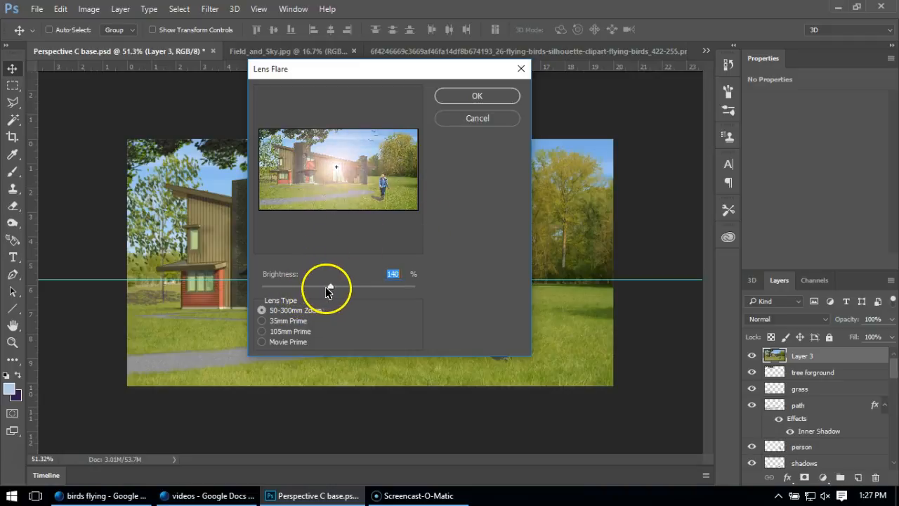
drag(330, 287, 324, 287)
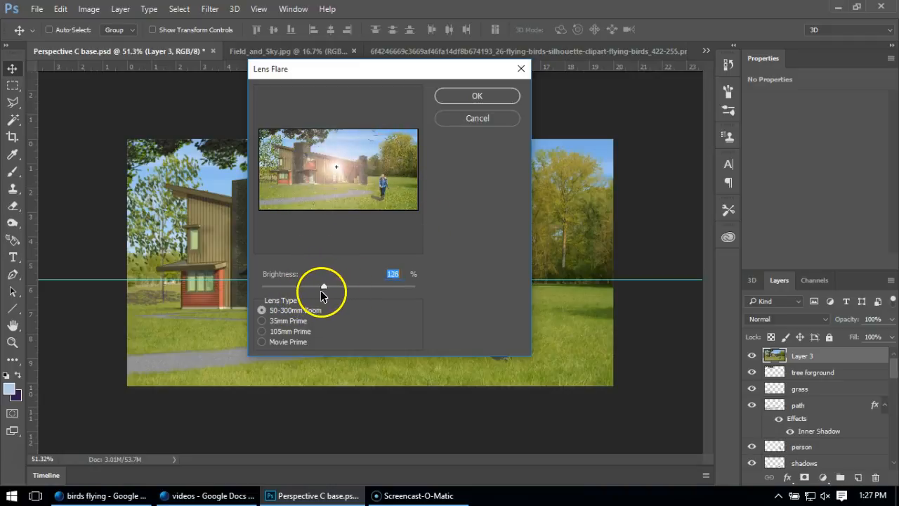
drag(323, 286, 290, 286)
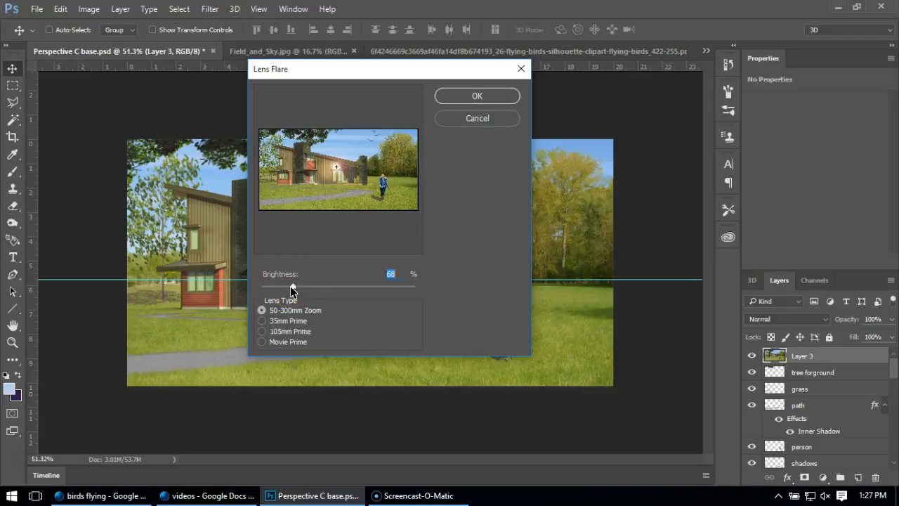
drag(295, 288, 291, 288)
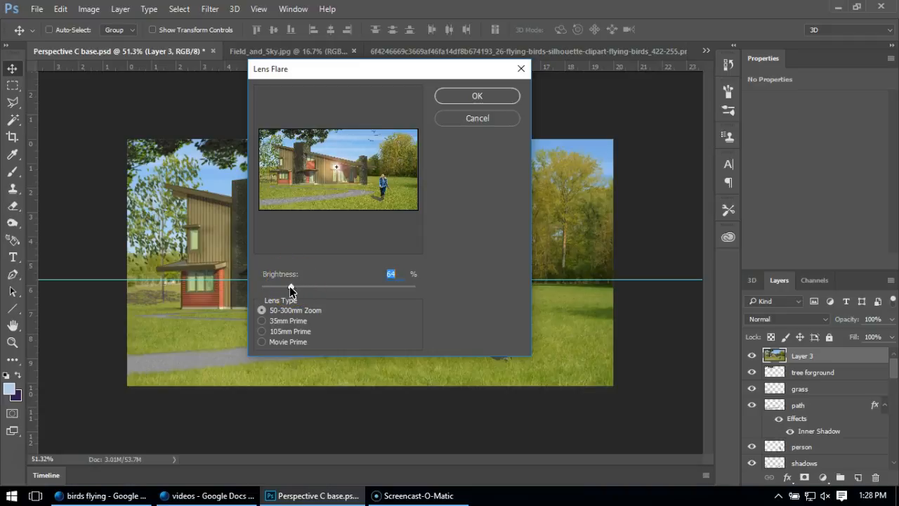
click(339, 171)
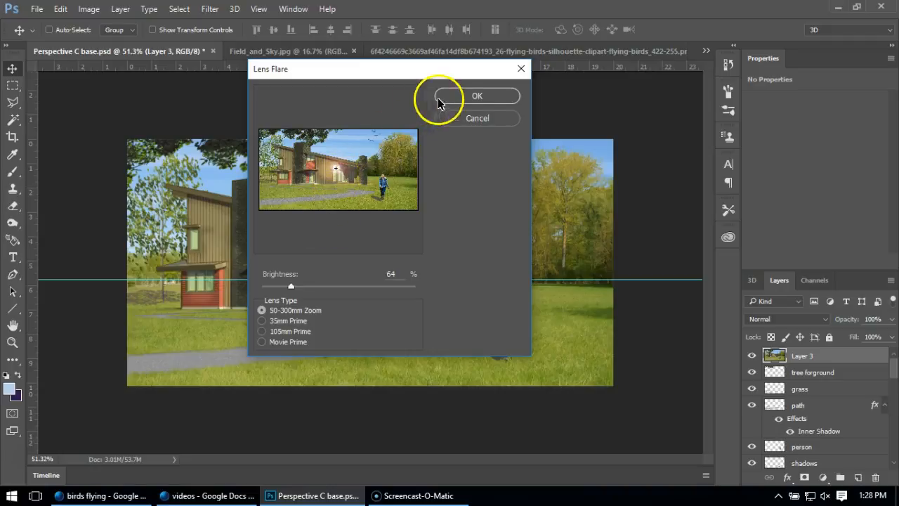
click(478, 96)
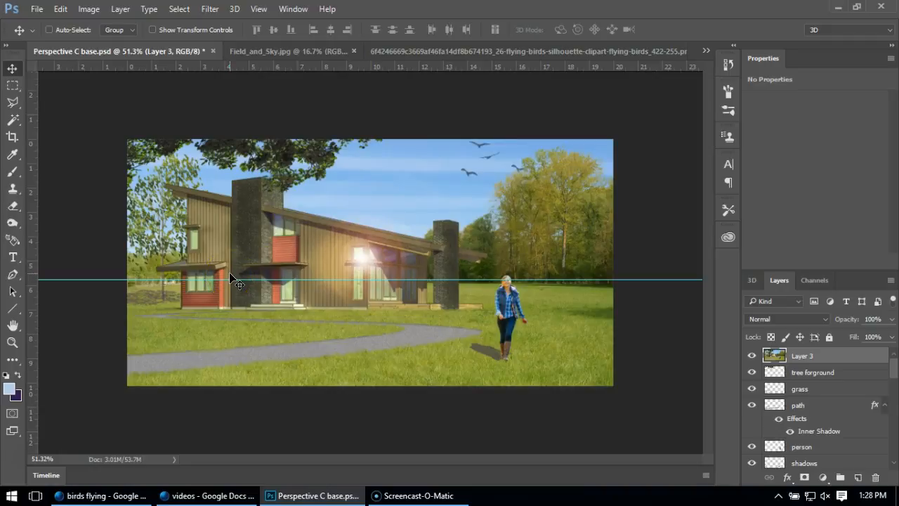
mouse_move(384, 222)
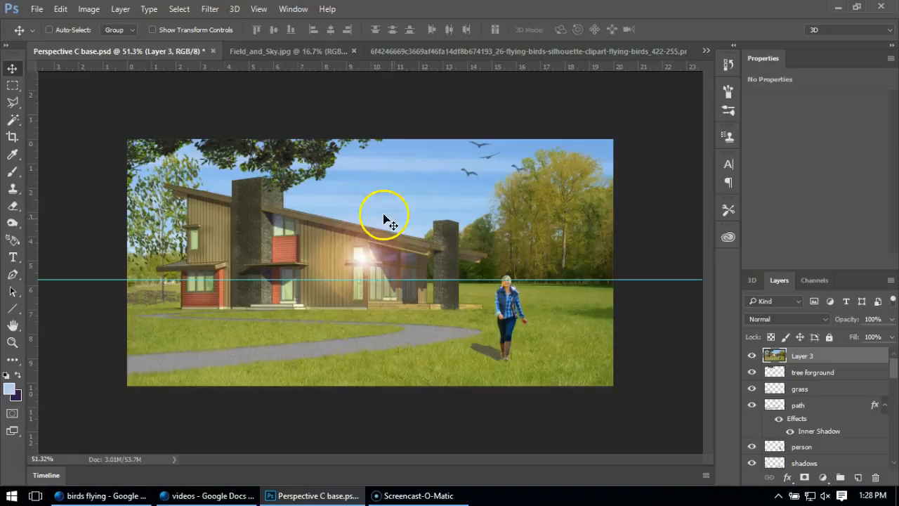
mouse_move(480, 320)
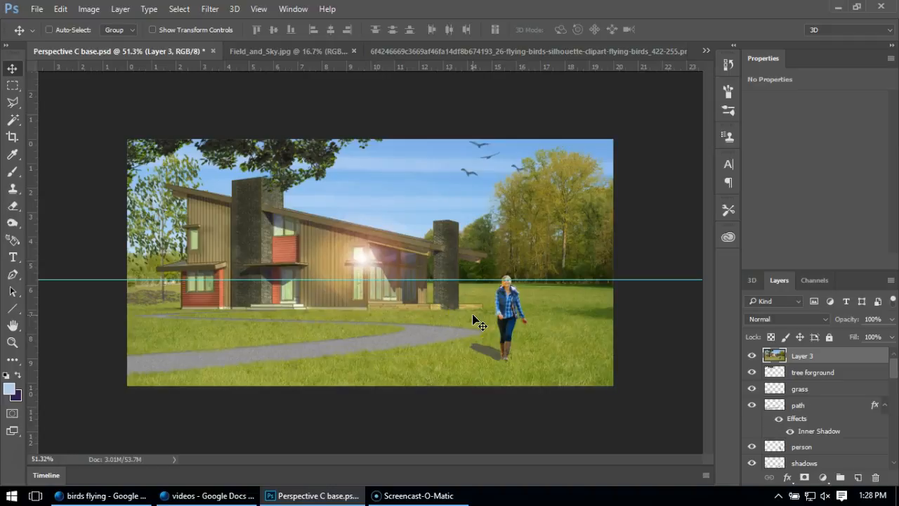
mouse_move(455, 309)
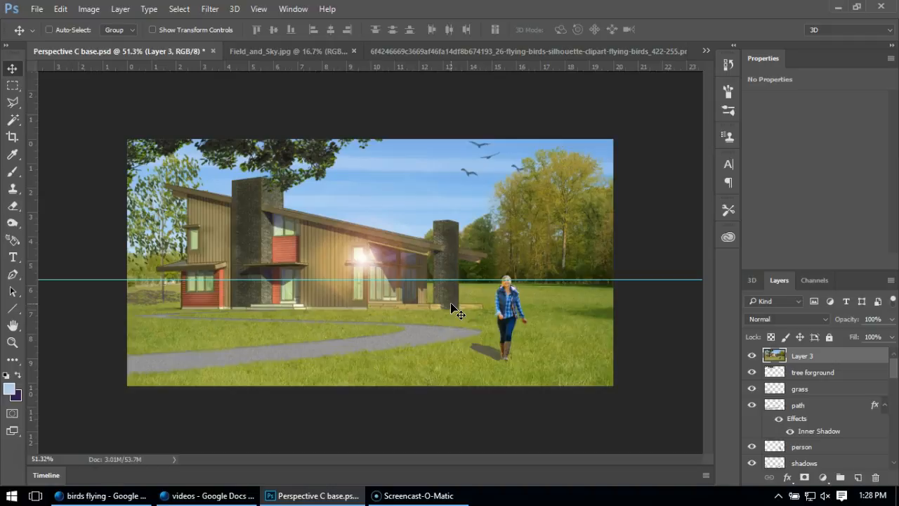
mouse_move(551, 266)
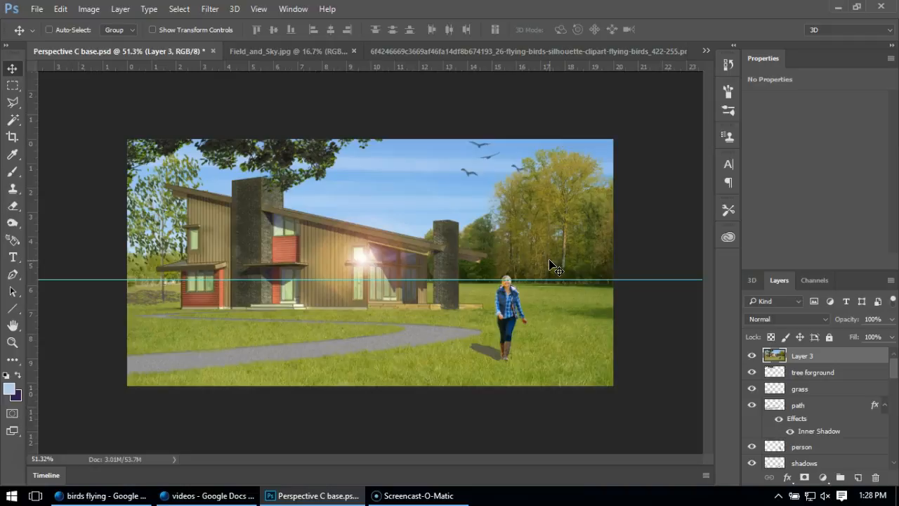
mouse_move(21, 421)
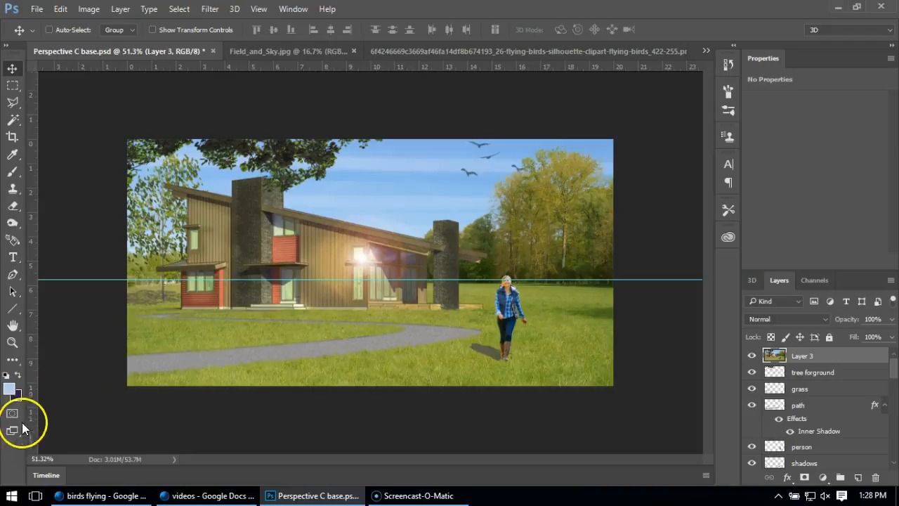